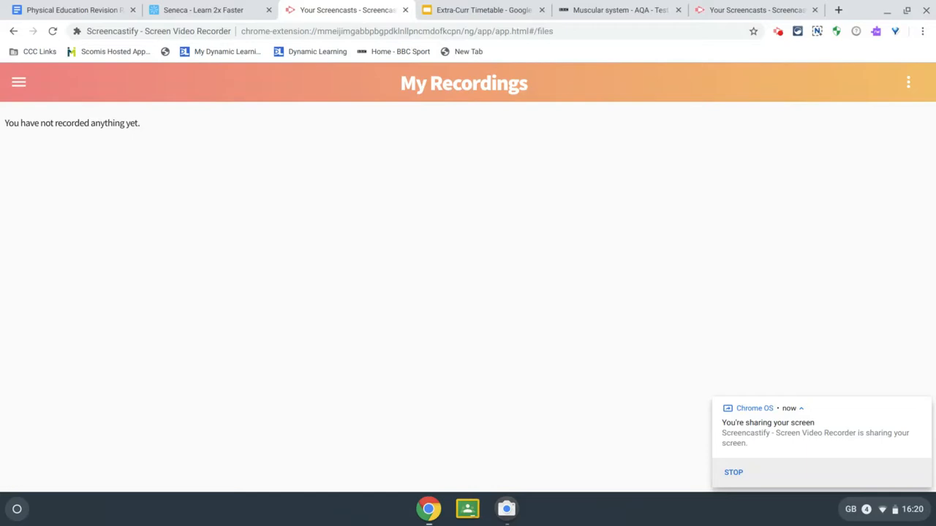
# Switch to the Extra-Curr Timetable tab showing the after-school clubs slide
pyautogui.click(509, 508)
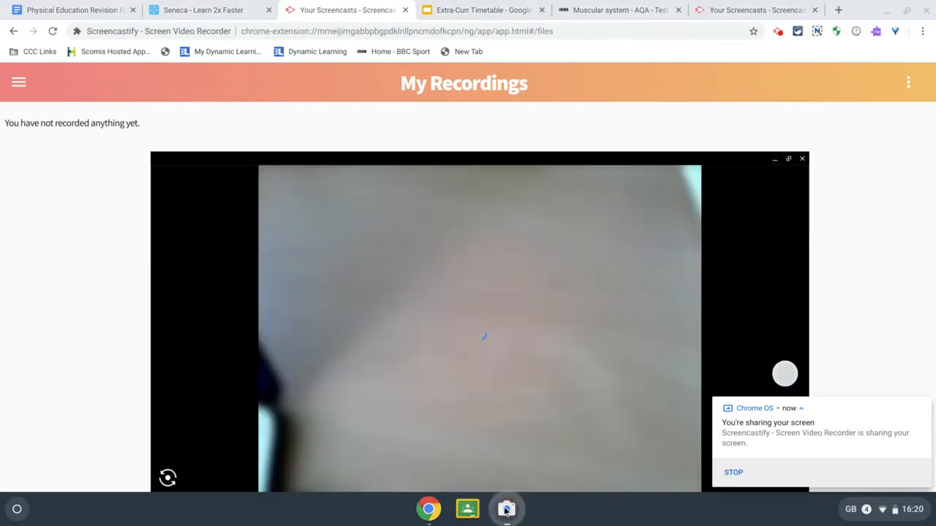
pyautogui.click(506, 510)
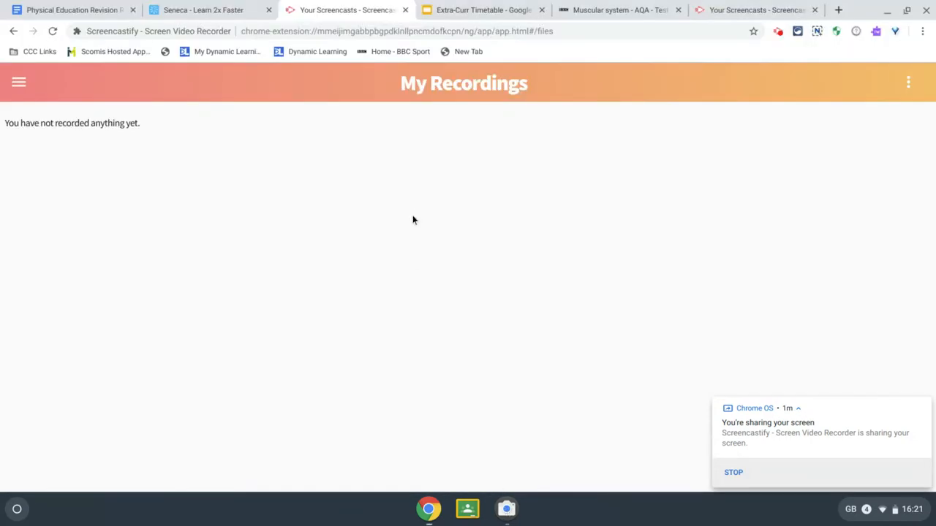
pyautogui.click(485, 8)
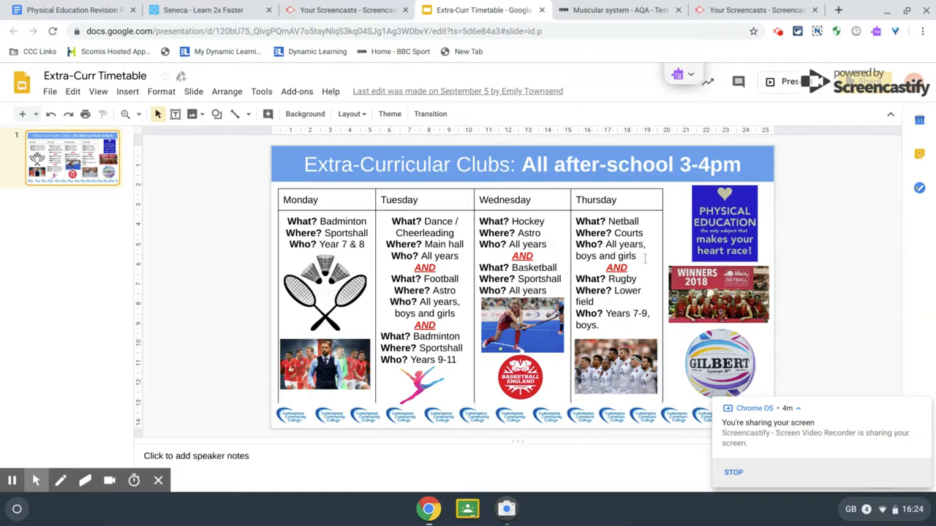
pyautogui.click(627, 256)
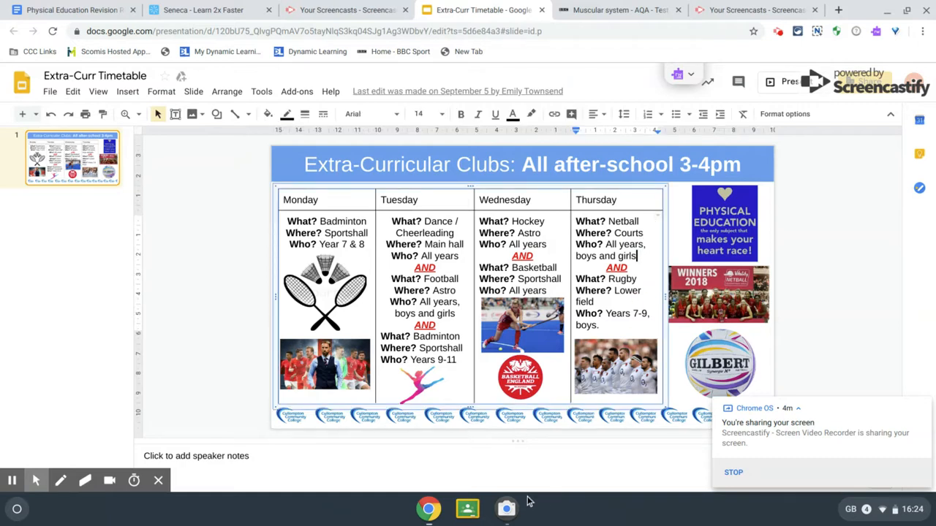
pyautogui.click(506, 509)
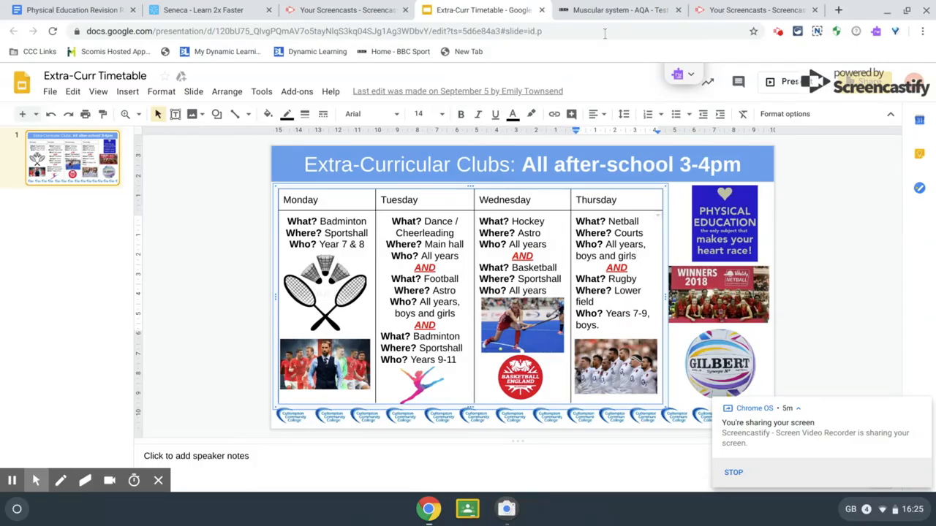
# View the Bitesize Muscular system guide's Revise page and look over the muscle diagram
pyautogui.click(611, 9)
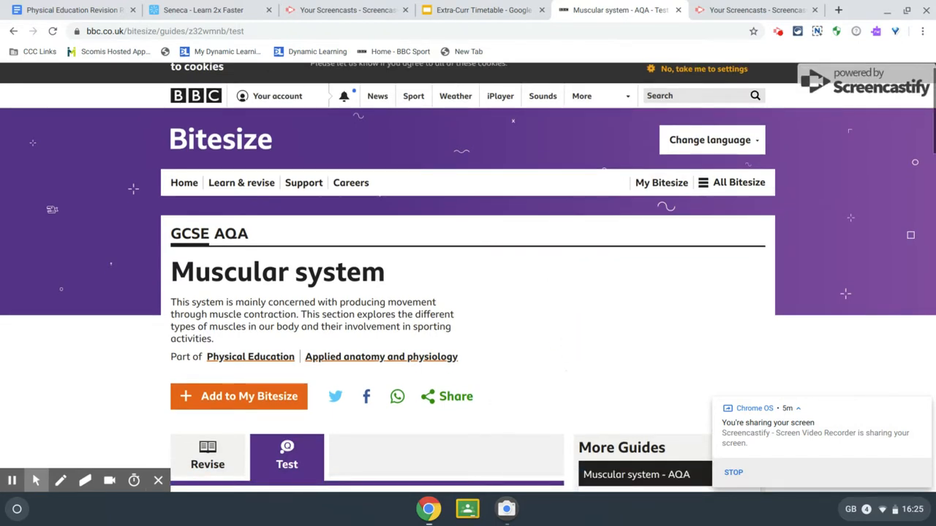
pyautogui.scroll(-3)
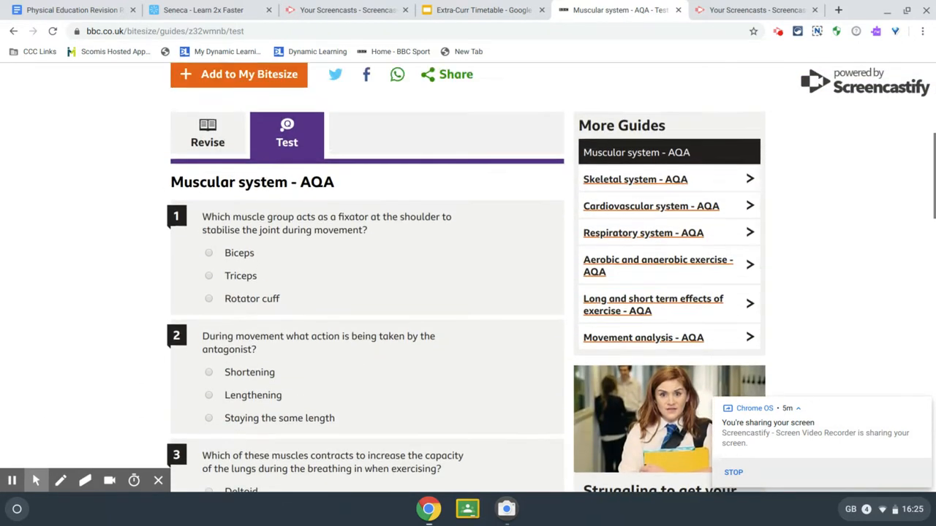
pyautogui.click(207, 134)
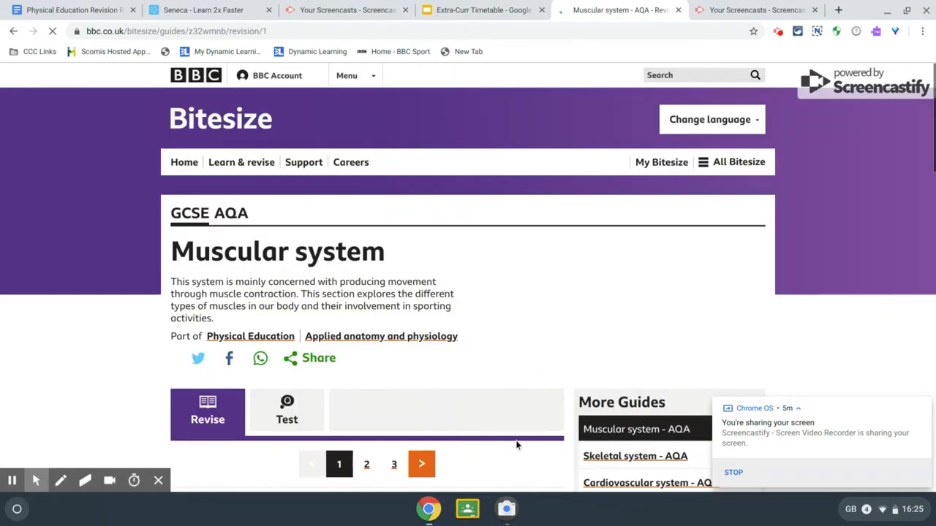
pyautogui.scroll(-3)
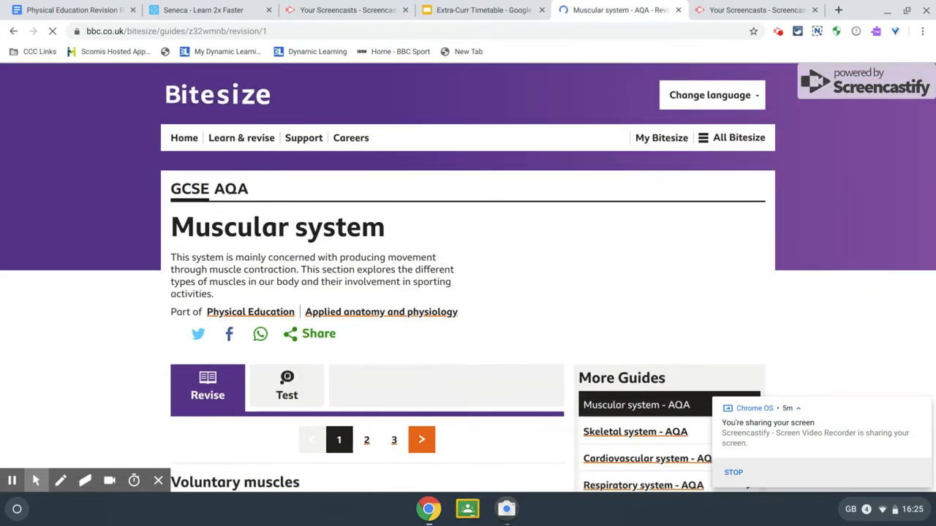
pyautogui.scroll(-3)
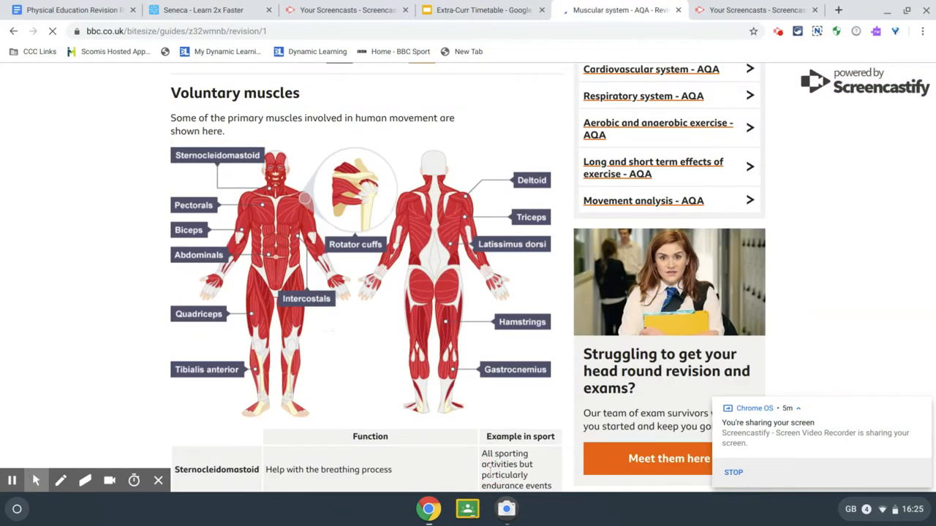
pyautogui.scroll(3)
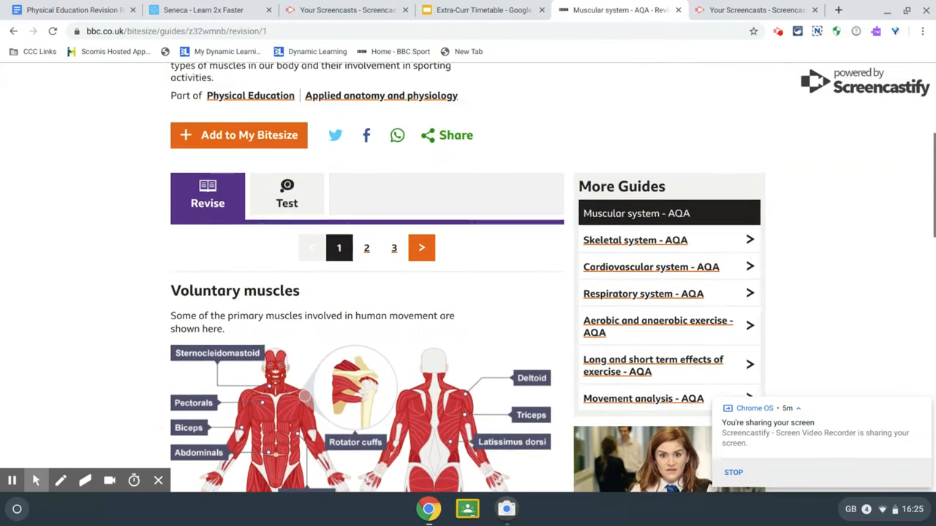
# Move on to the Muscular system guide's Test questions
pyautogui.click(287, 193)
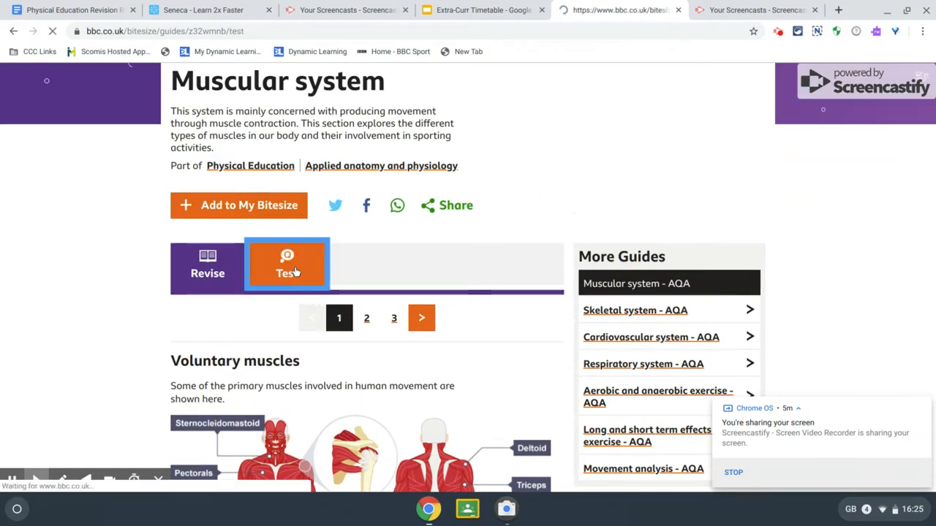
pyautogui.click(287, 267)
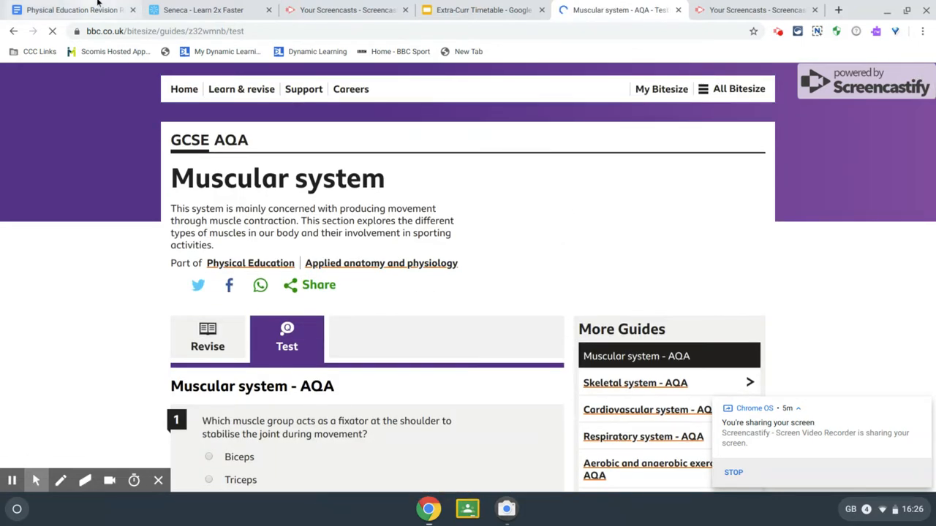
# Switch to the Seneca tab showing the Physical Education AQA GCSE Skill and Ability lesson
pyautogui.click(203, 9)
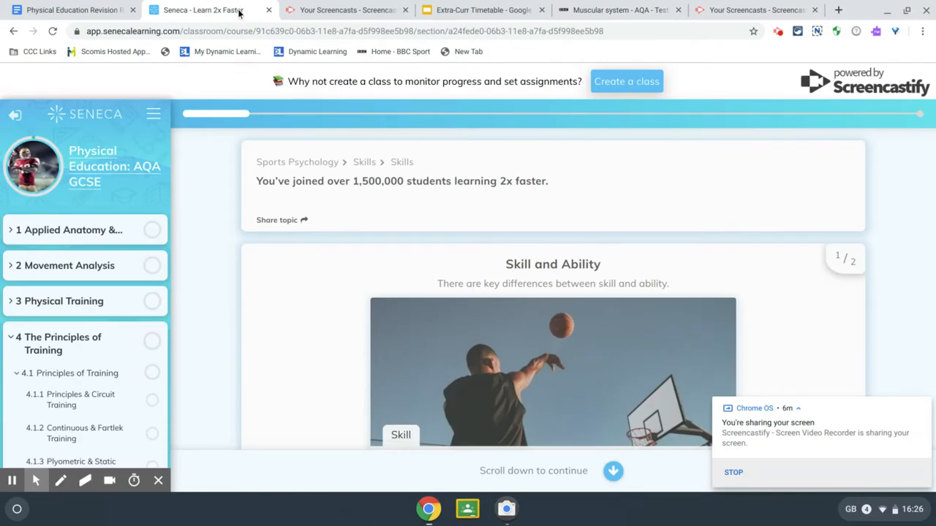
pyautogui.moveTo(234, 195)
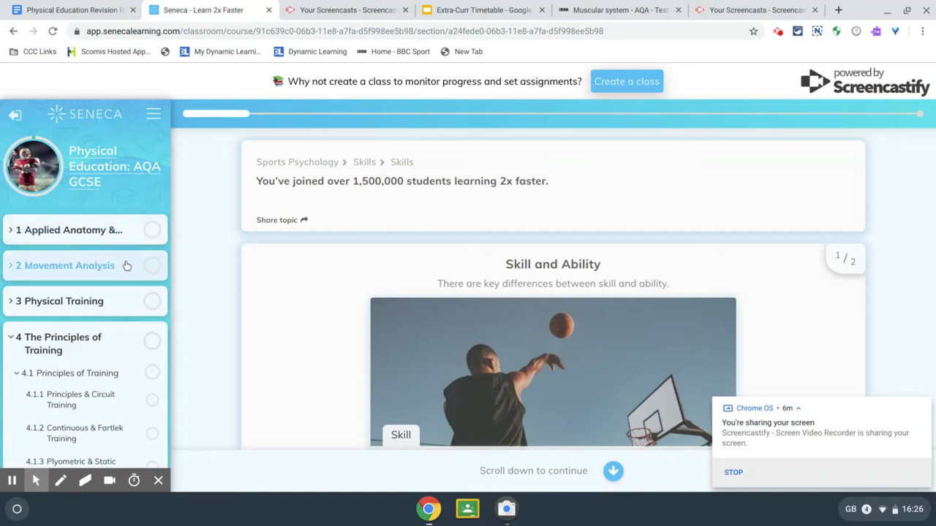
pyautogui.moveTo(284, 359)
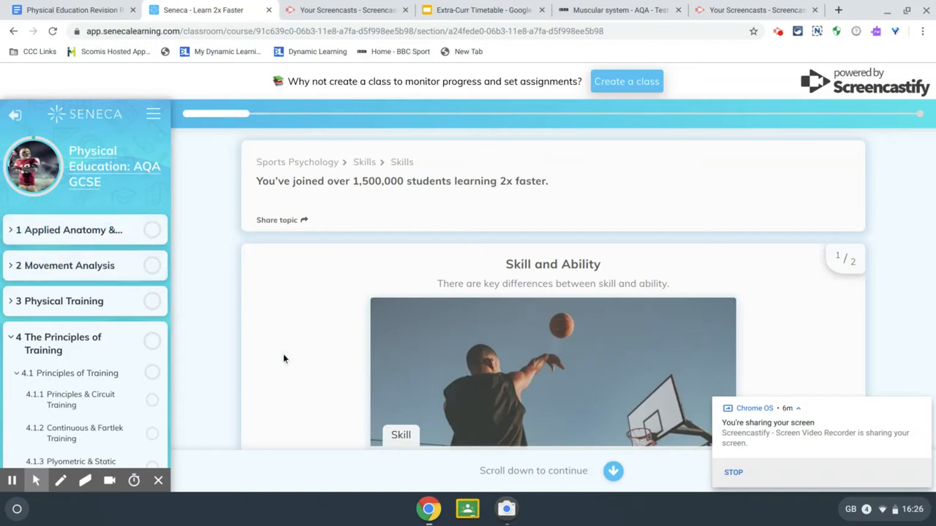
pyautogui.moveTo(518, 361)
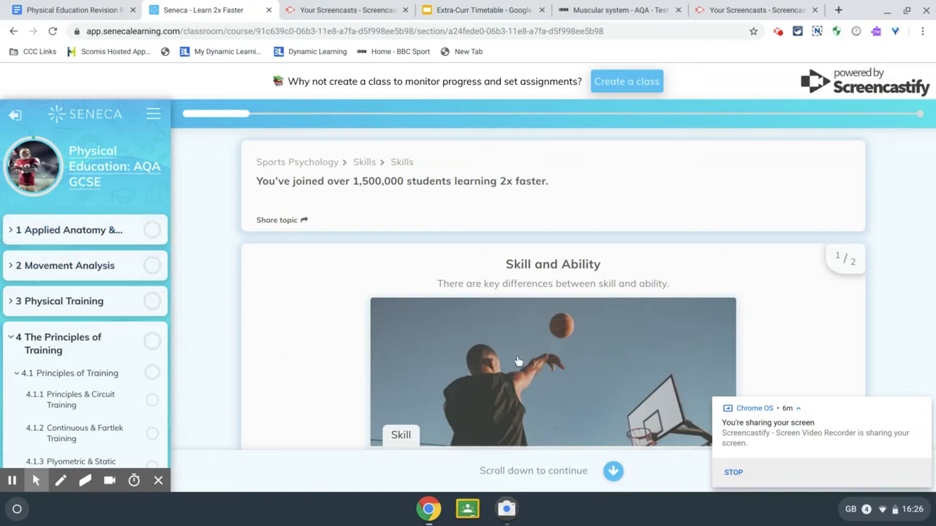
pyautogui.moveTo(518, 313)
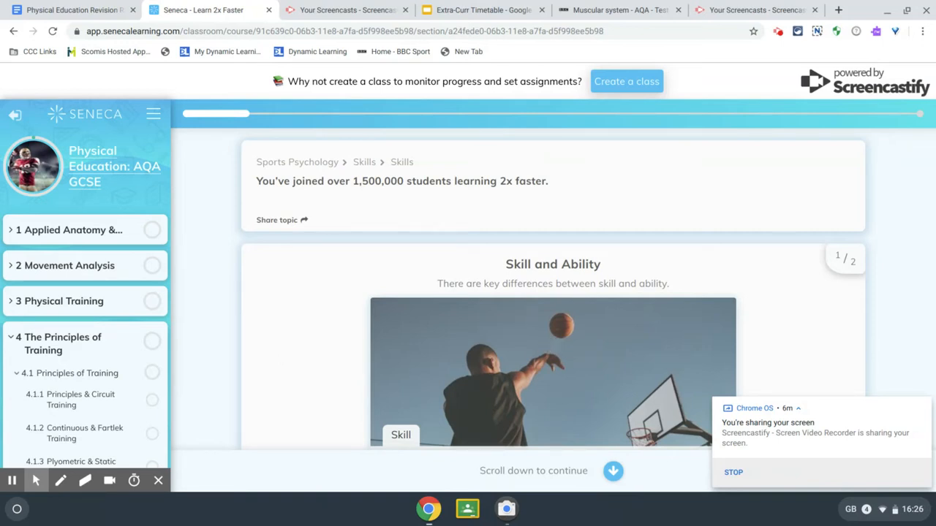
pyautogui.moveTo(863, 359)
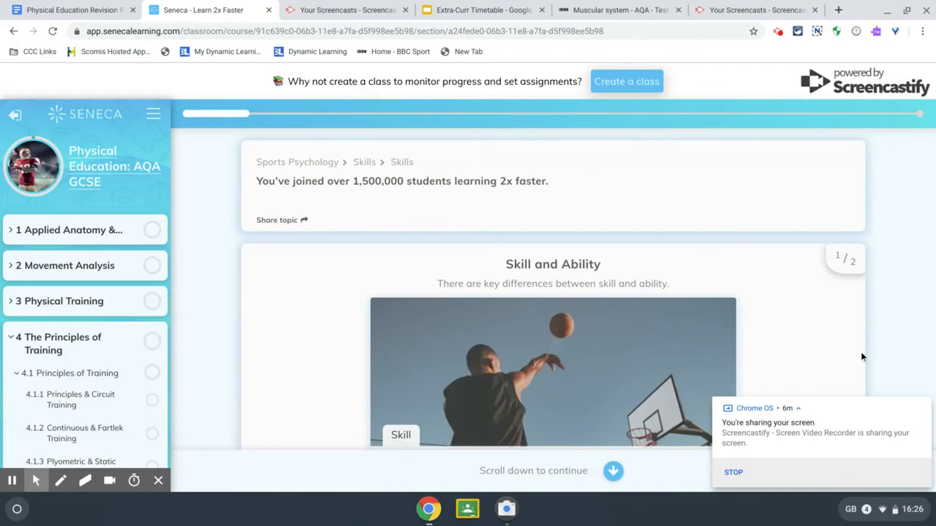
pyautogui.moveTo(880, 355)
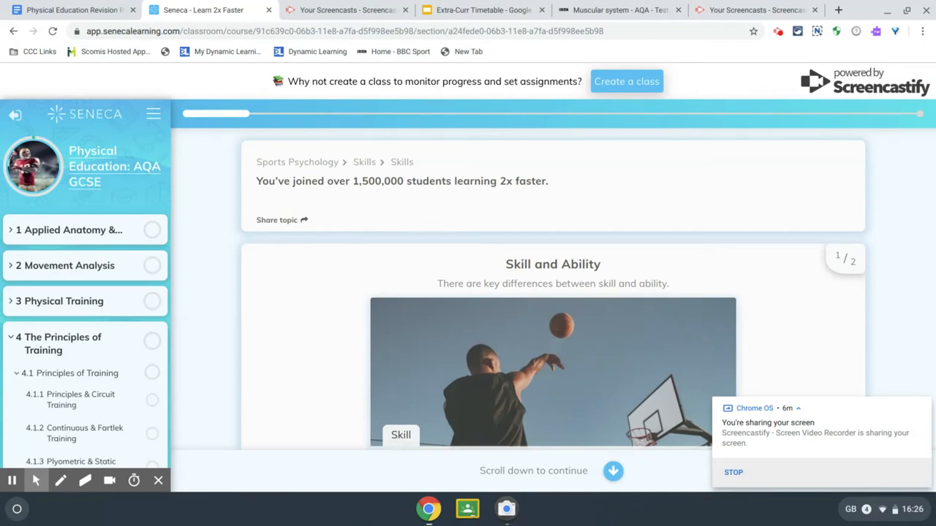
pyautogui.moveTo(851, 369)
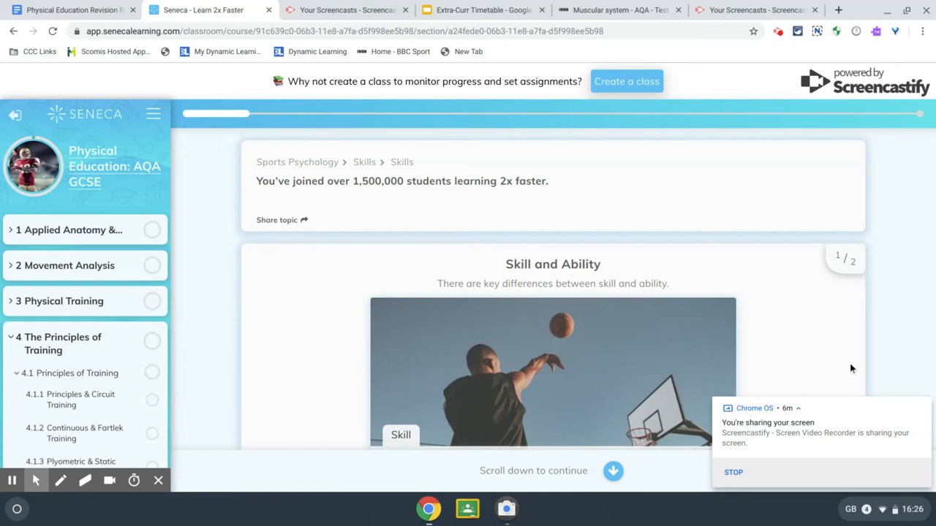